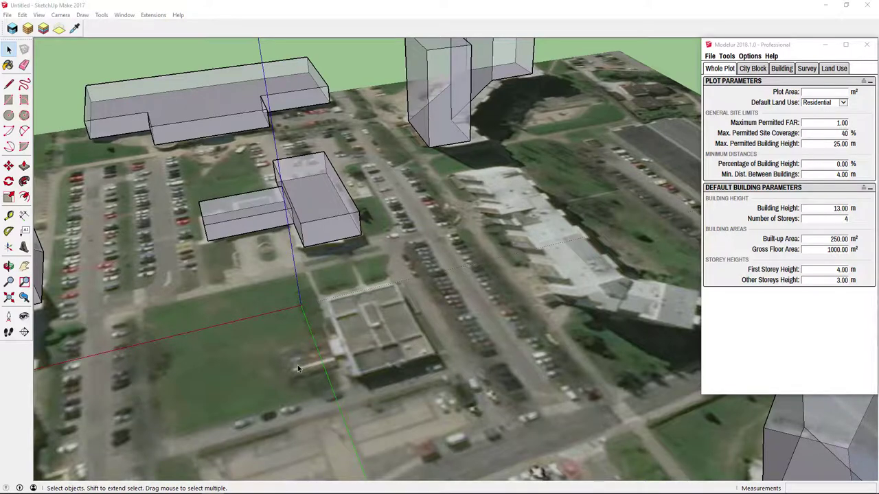
Step: Draw a rectangular footprint on the grassy field of the aerial map
{"action": "left_click", "coordinate": [9, 99]}
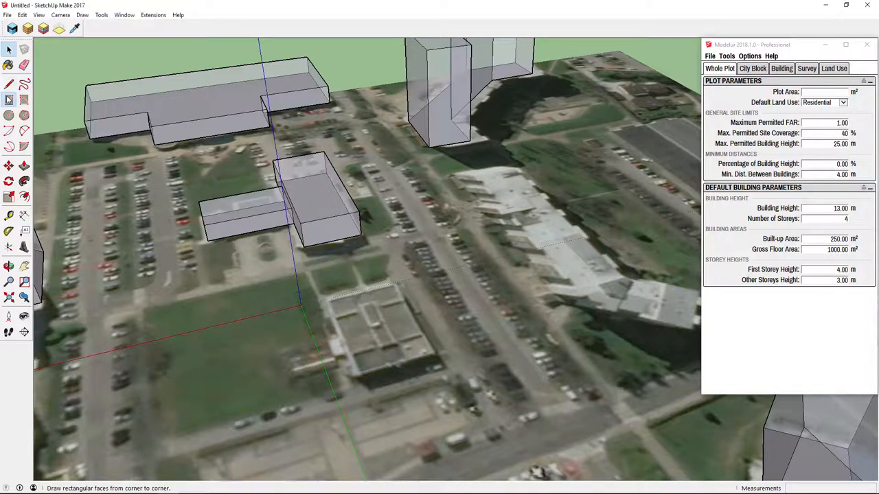
{"action": "left_click_drag", "start_coordinate": [331, 301], "coordinate": [433, 354]}
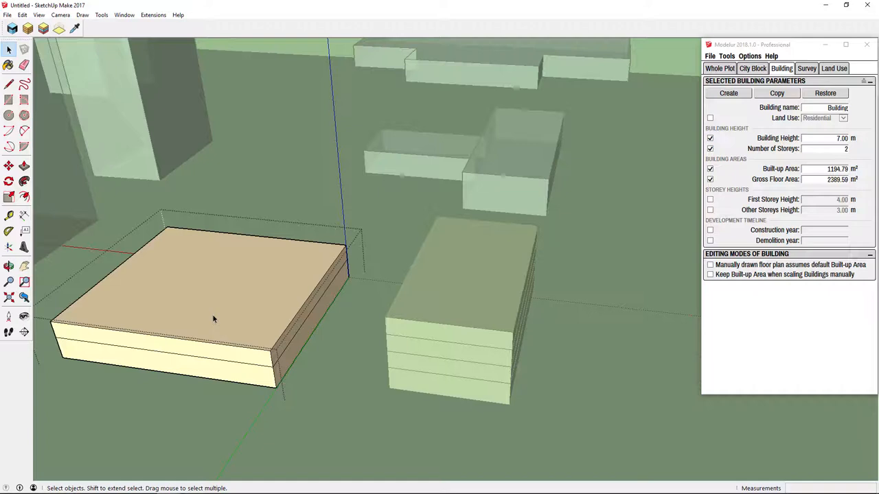
{"action": "mouse_move", "coordinate": [167, 289]}
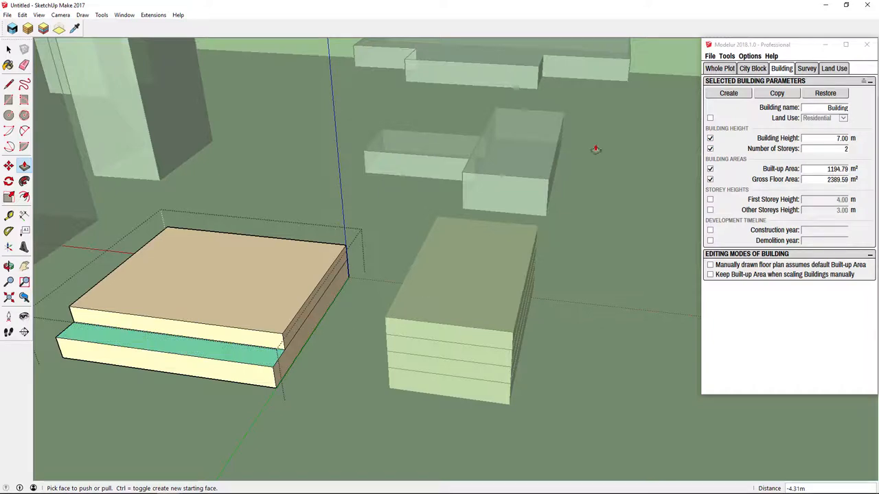
Step: Enable Mark Terraces and Loggias in the Modelur options
{"action": "left_click", "coordinate": [750, 55]}
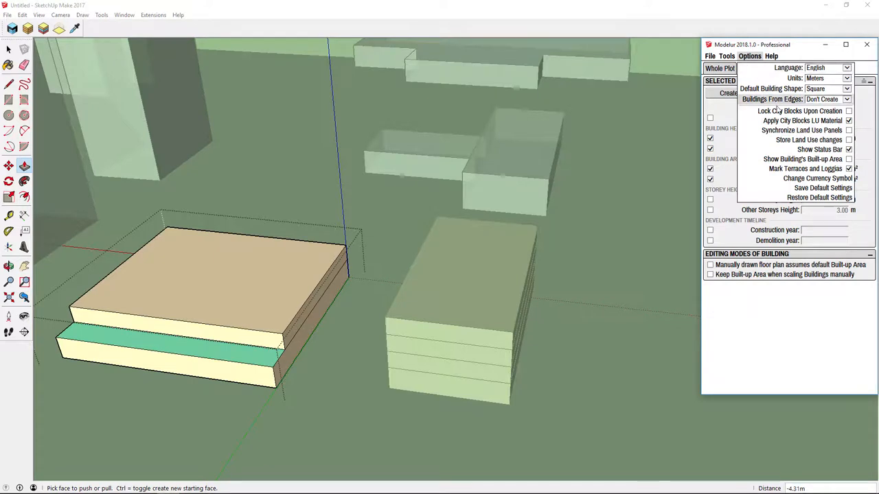
{"action": "mouse_move", "coordinate": [810, 169]}
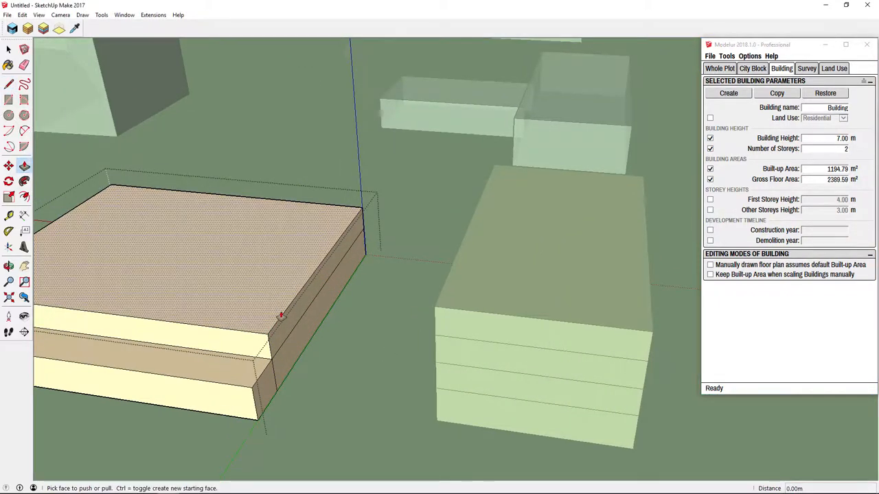
Step: Push/pull the upper storey's front face outward about 16.5 m into an overhang
{"action": "left_click_drag", "start_coordinate": [282, 316], "coordinate": [450, 308]}
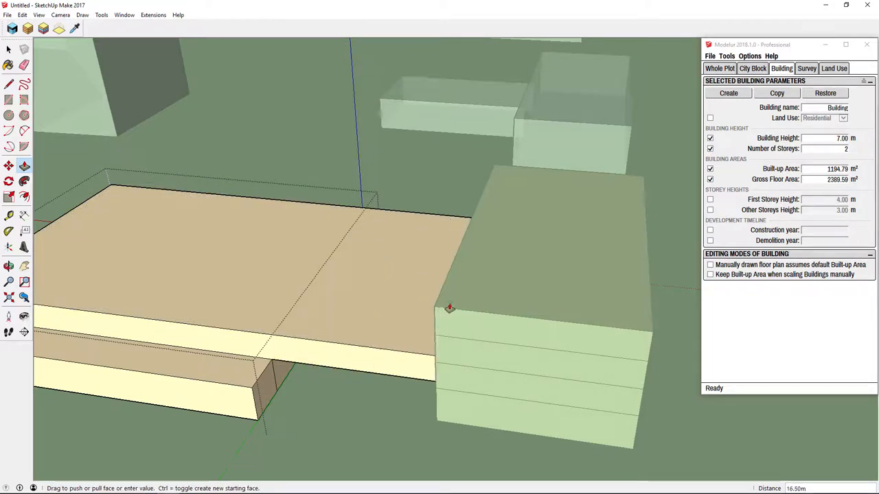
{"action": "left_click_drag", "start_coordinate": [449, 308], "coordinate": [433, 314]}
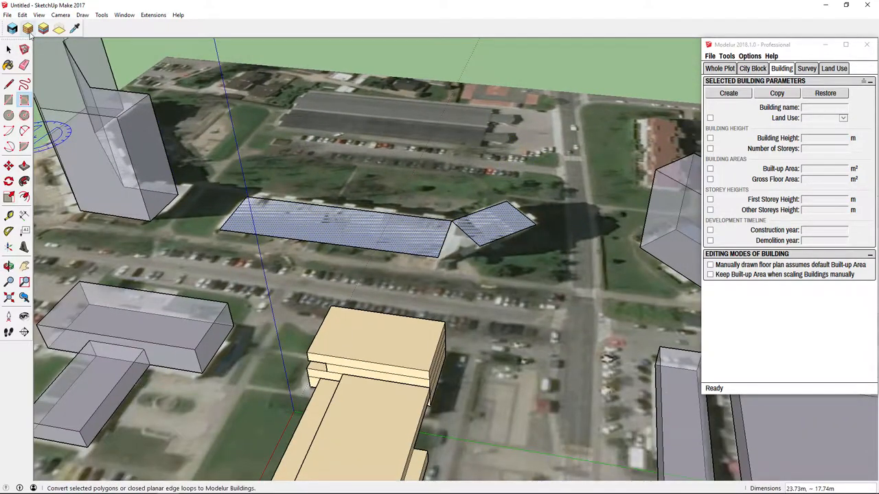
Step: Convert both drawn footprints into Modelur buildings with Convert Polygons to Buildings
{"action": "left_click", "coordinate": [728, 93]}
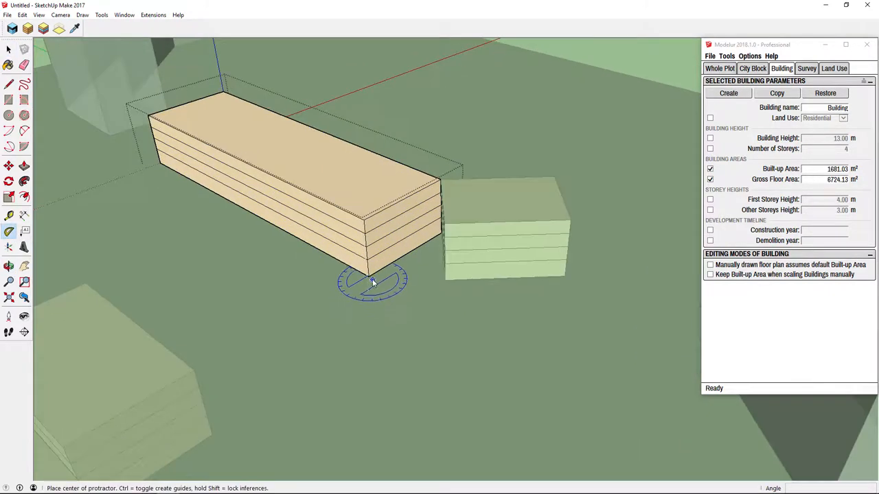
{"action": "mouse_move", "coordinate": [446, 281]}
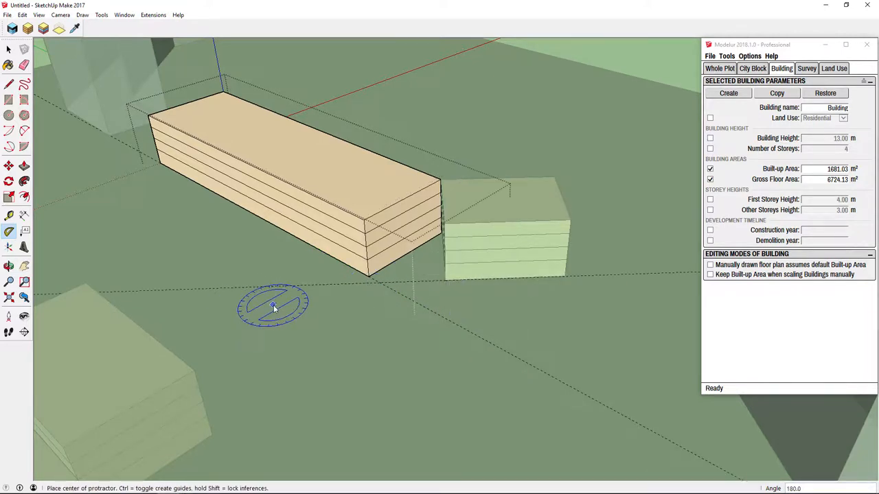
Step: Place a protractor angle guide and align the long block's end edge to it
{"action": "left_click", "coordinate": [10, 50]}
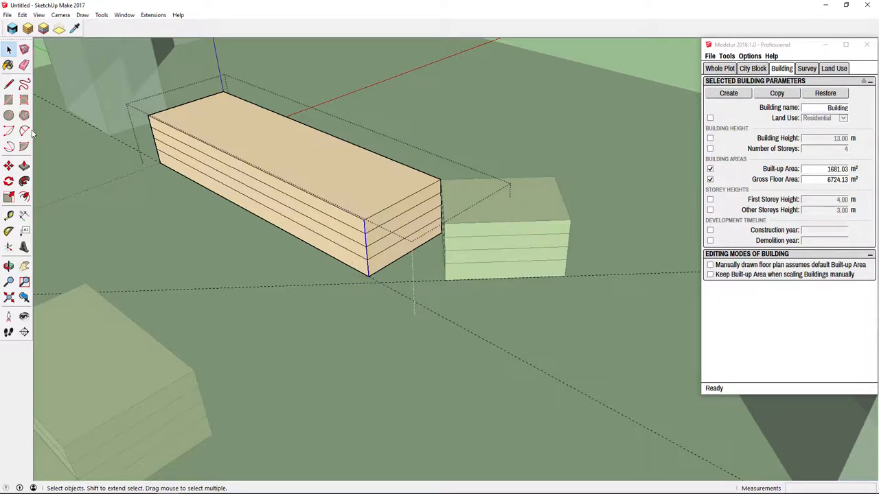
{"action": "left_click", "coordinate": [9, 165]}
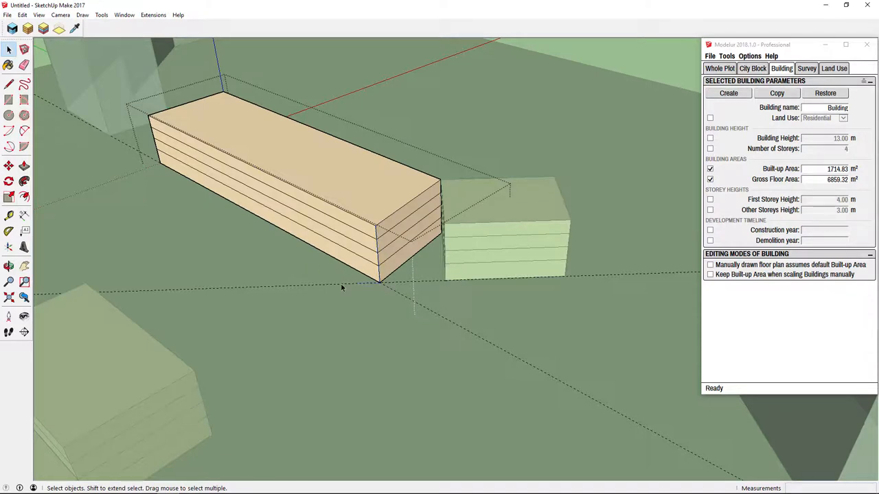
{"action": "mouse_move", "coordinate": [400, 297]}
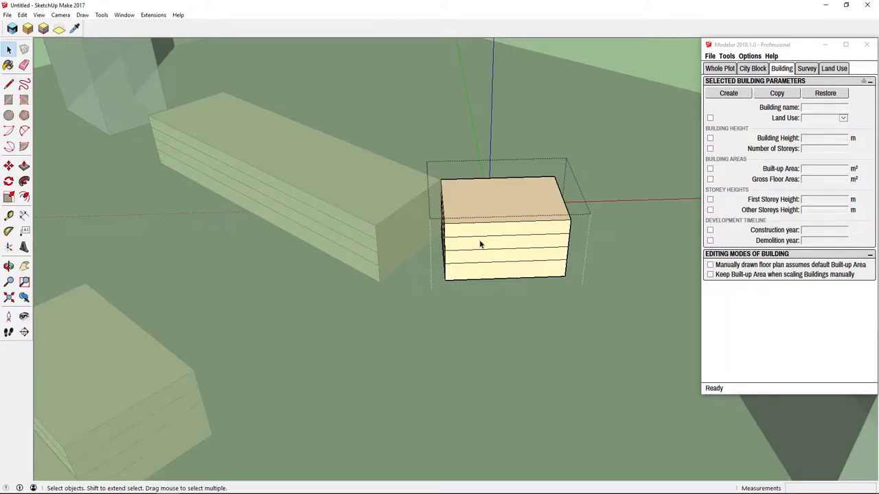
Step: Select the smaller block and the angled block joined to the long block
{"action": "left_click", "coordinate": [728, 93]}
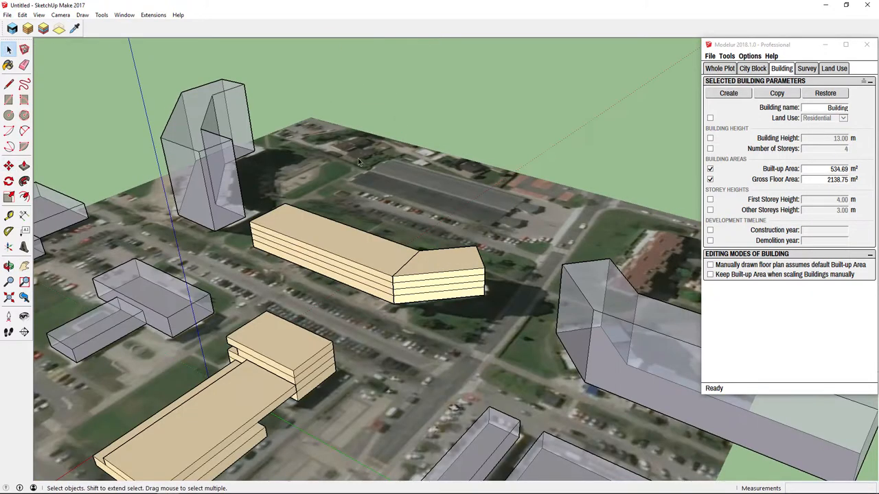
{"action": "left_click", "coordinate": [344, 247]}
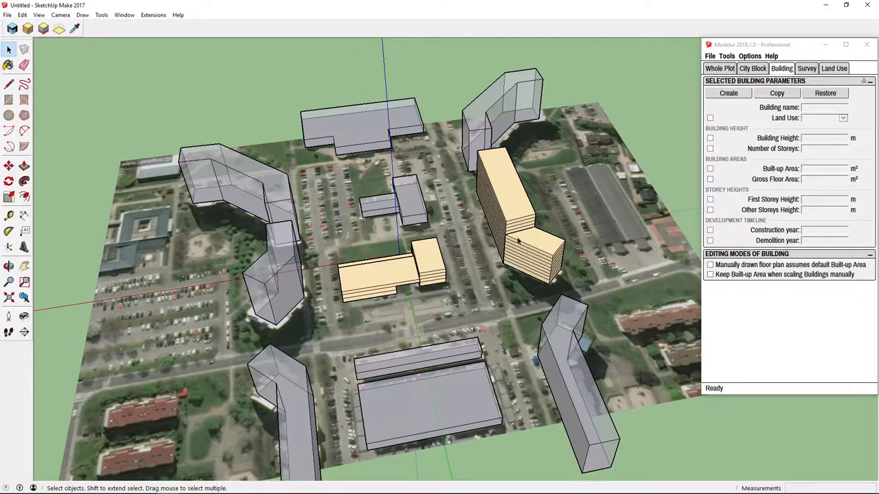
{"action": "left_click", "coordinate": [278, 405]}
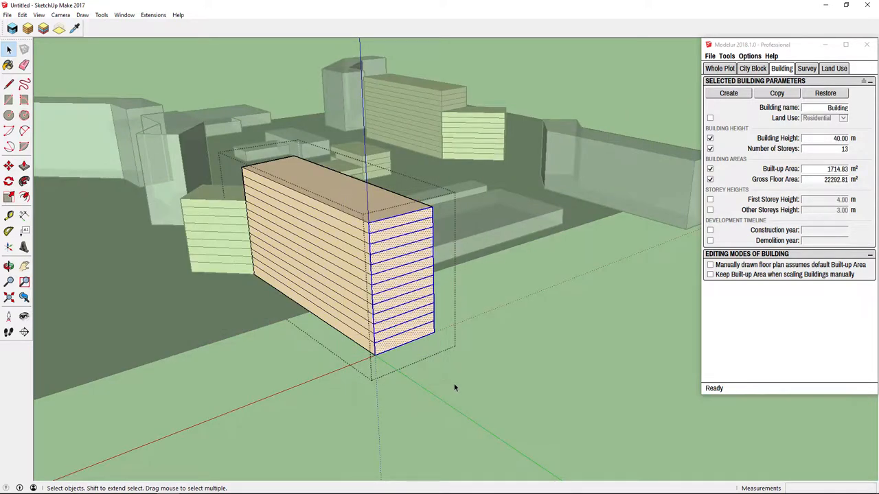
Step: Move the 13-storey block's end face inward along the green axis
{"action": "left_click", "coordinate": [8, 166]}
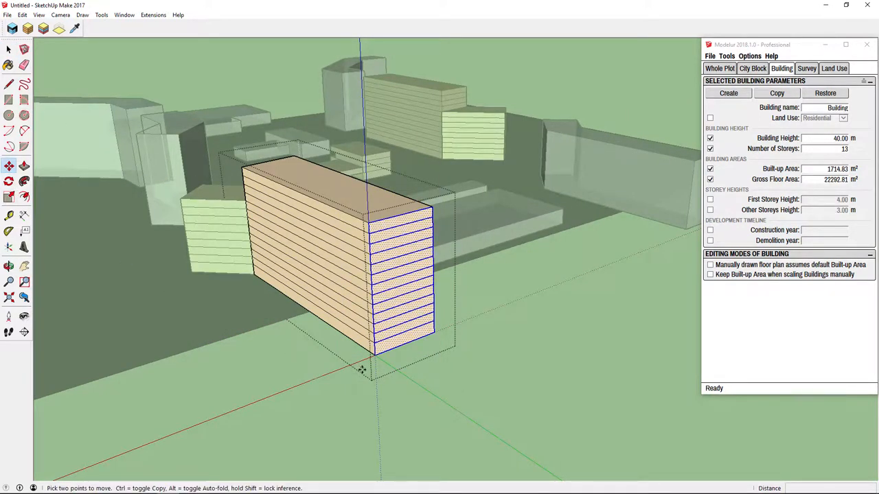
{"action": "left_click_drag", "start_coordinate": [364, 371], "coordinate": [309, 302]}
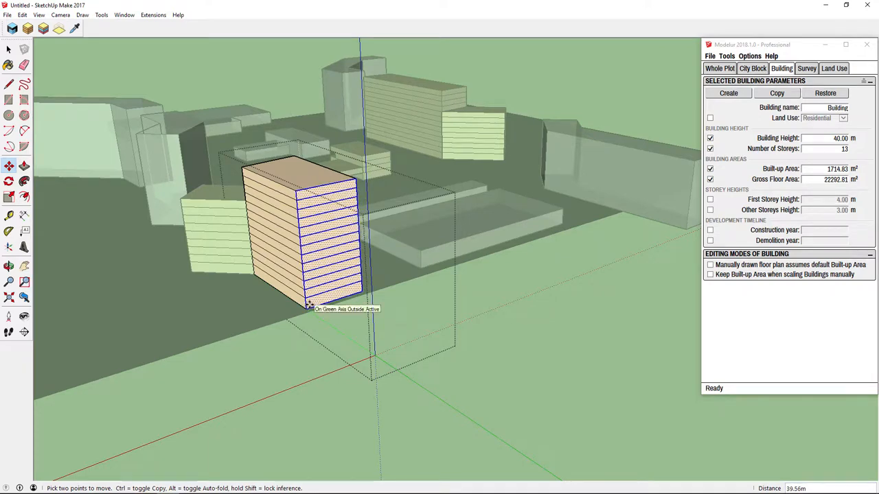